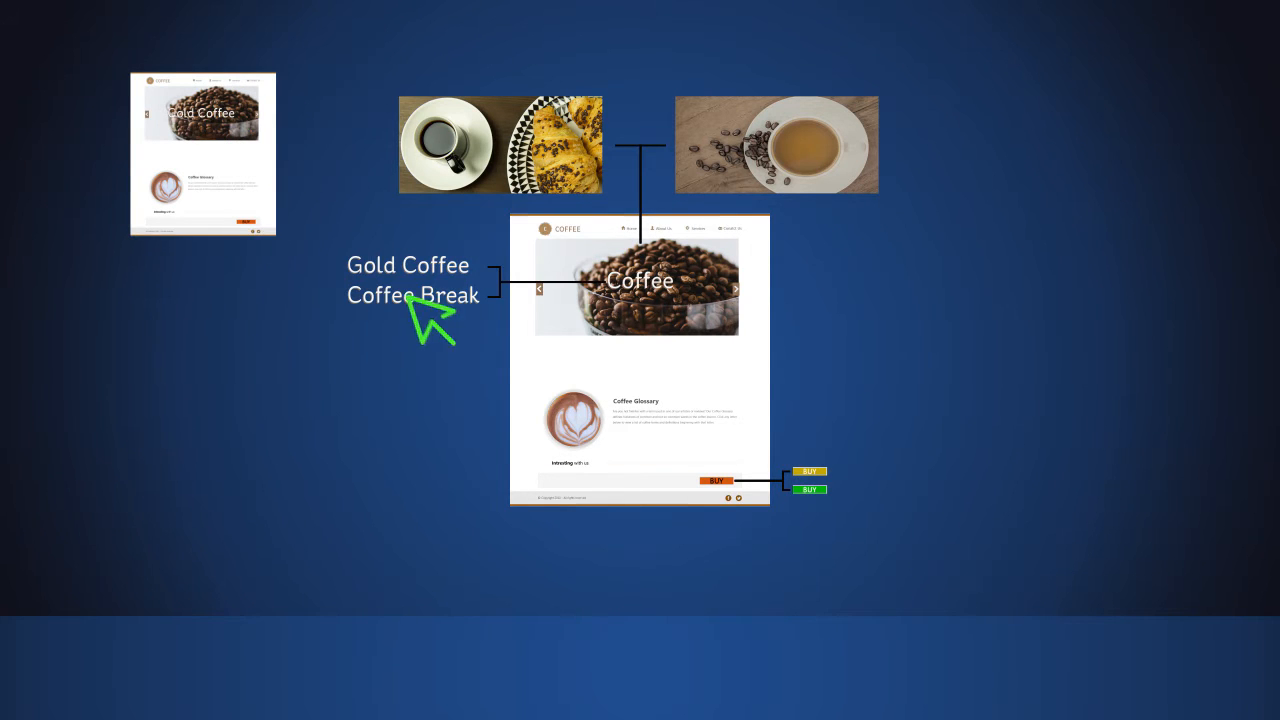
# Let the animation add the 'Coffee Break' page variant below the 'Gold Coffee' thumbnail
pyautogui.click(412, 295)
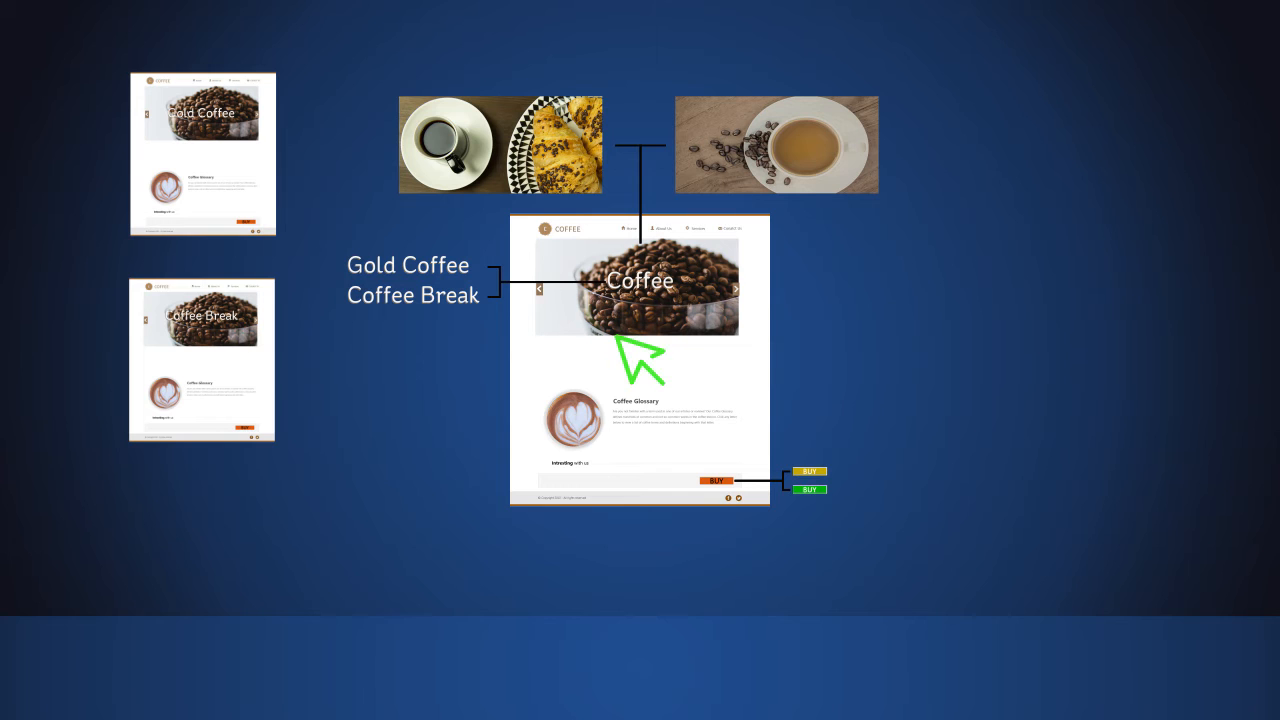